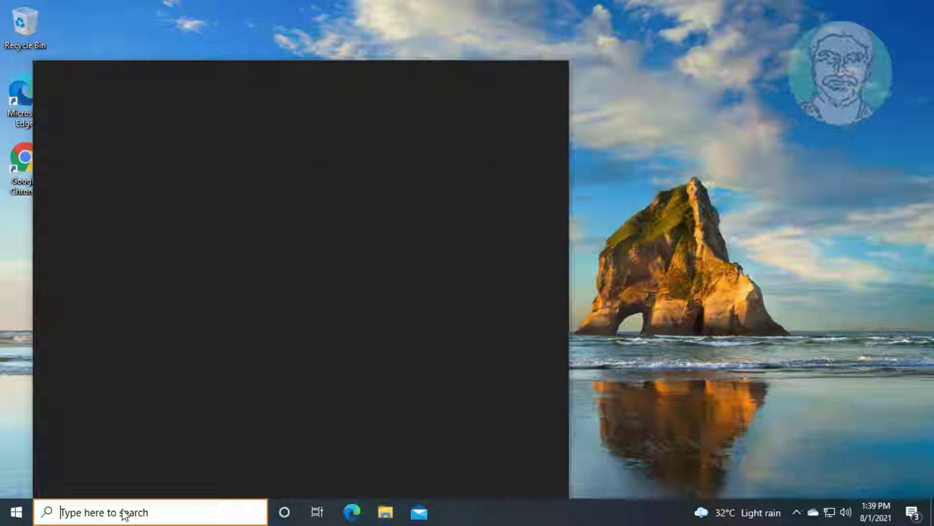
Search for 'cmd' and launch Command Prompt from the results
{"action": "type", "text": "cmd"}
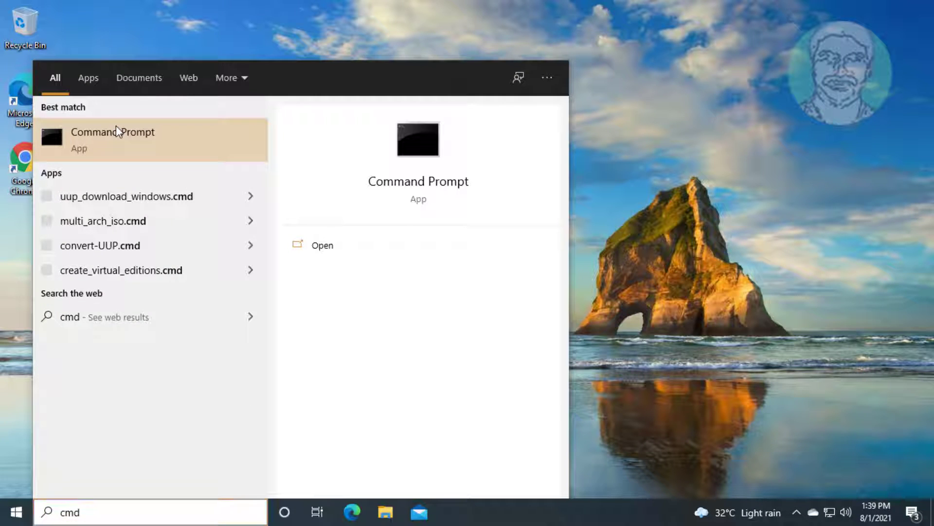
{"action": "left_click", "coordinate": [112, 140]}
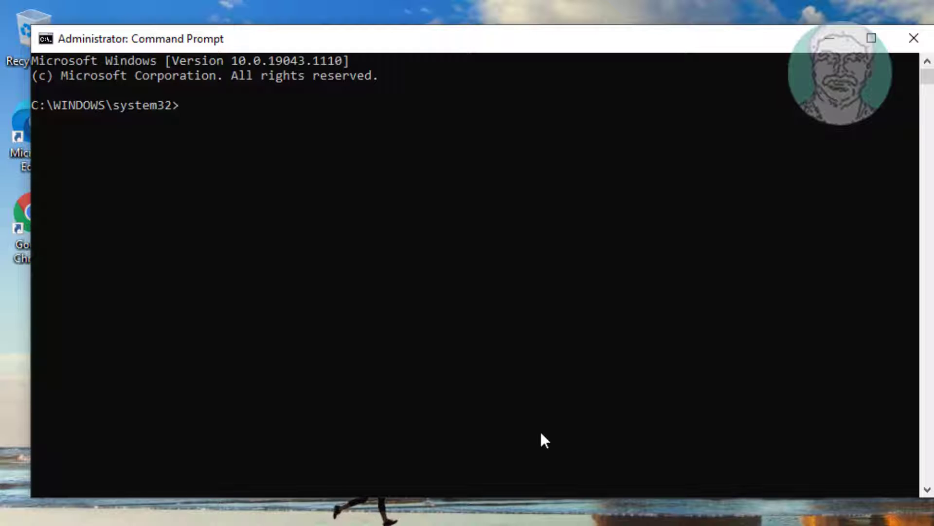
Run sfc /scannow and let verification complete with no integrity violations
{"action": "type", "text": "sfc /"}
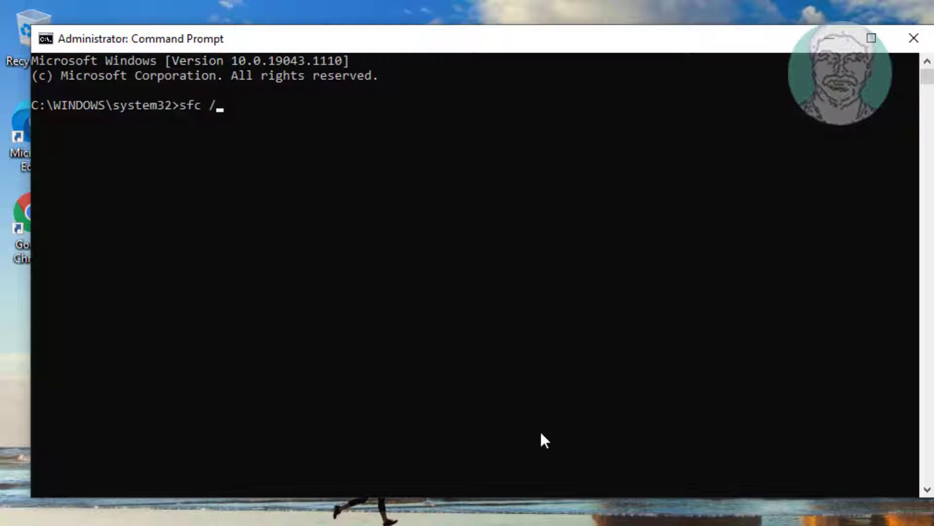
{"action": "type", "text": "sca"}
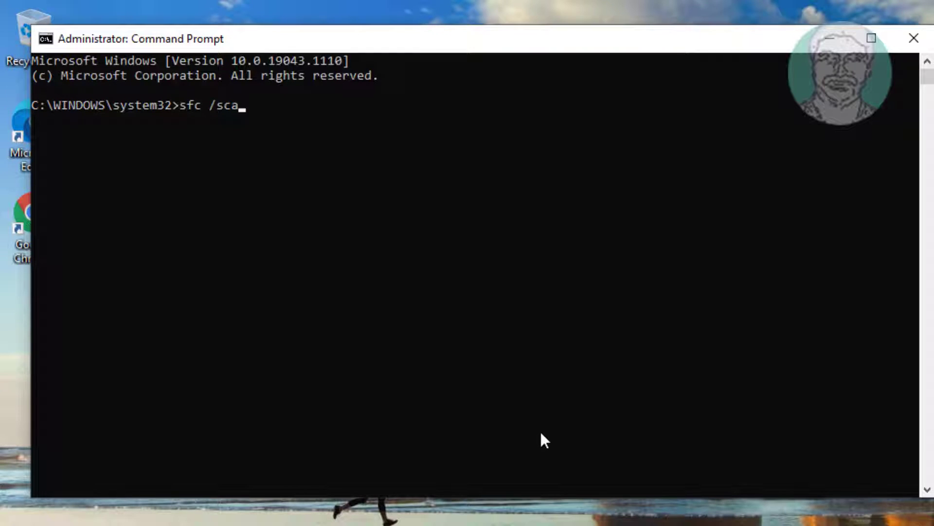
{"action": "key", "text": "Enter"}
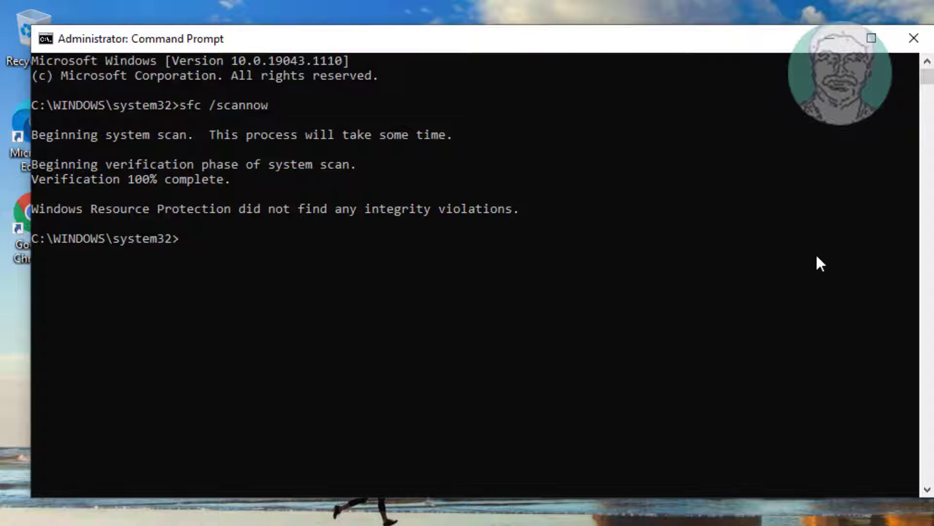
Run dism.exe /online /cleanup-image /restorehealth to completion, then exit Command Prompt
{"action": "type", "text": "dism"}
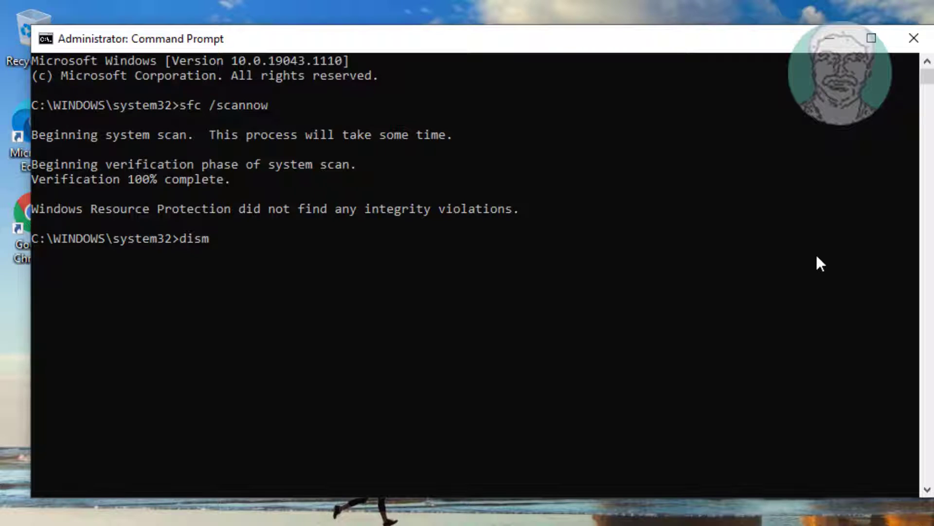
{"action": "type", "text": ".exe /"}
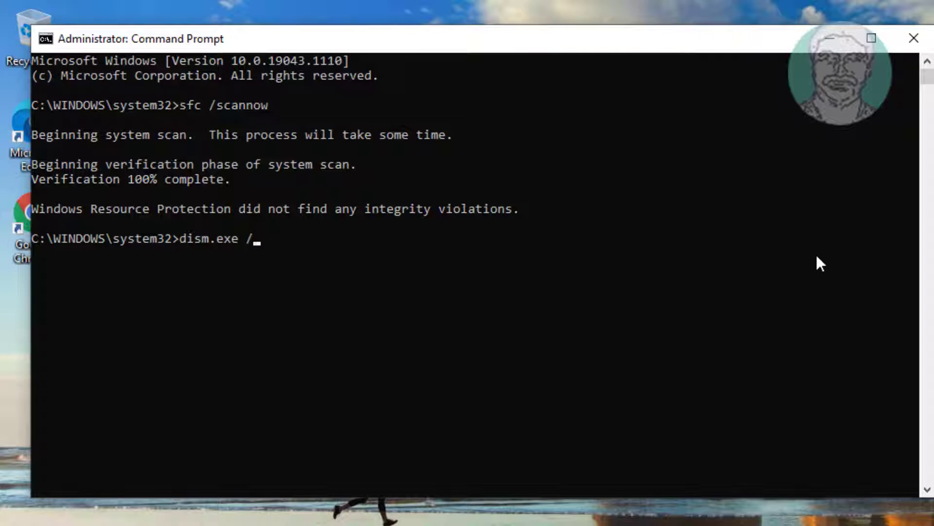
{"action": "type", "text": "online"}
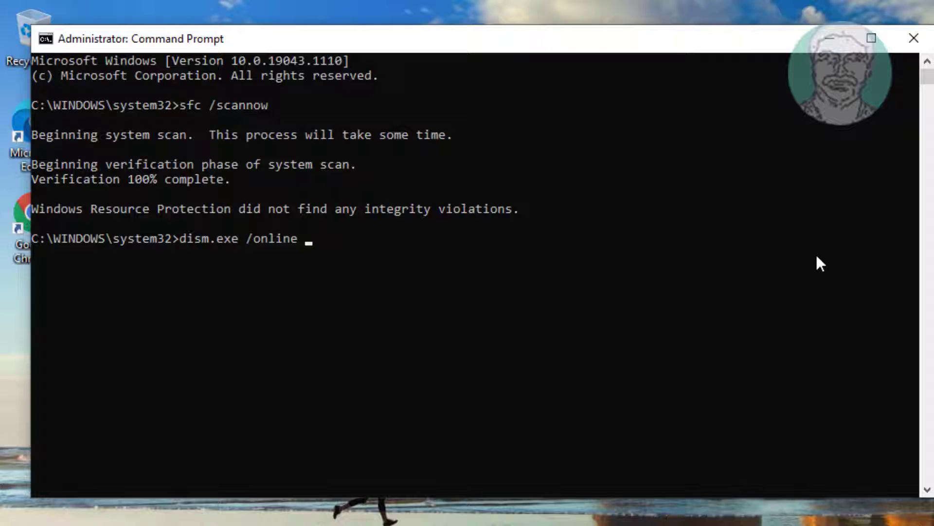
{"action": "type", "text": "/cle"}
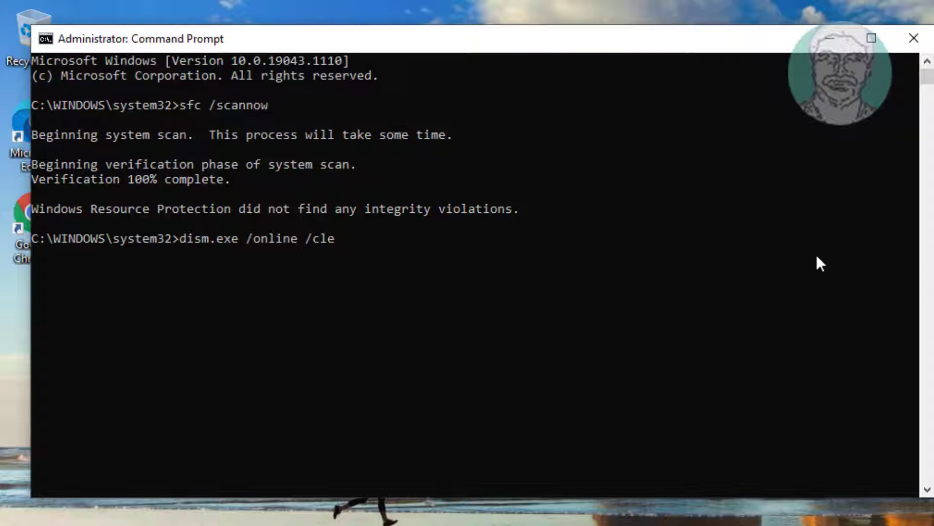
{"action": "type", "text": "anup"}
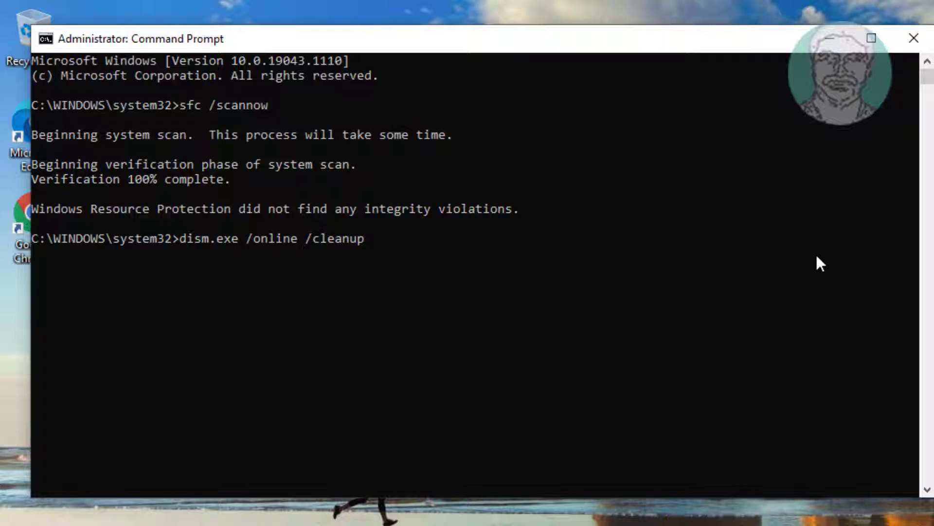
{"action": "type", "text": "-imag"}
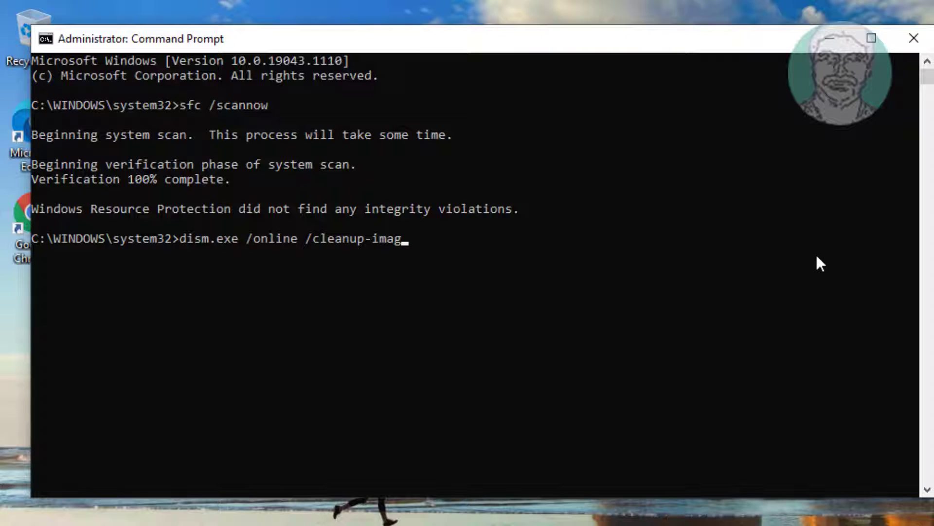
{"action": "type", "text": "e /rest"}
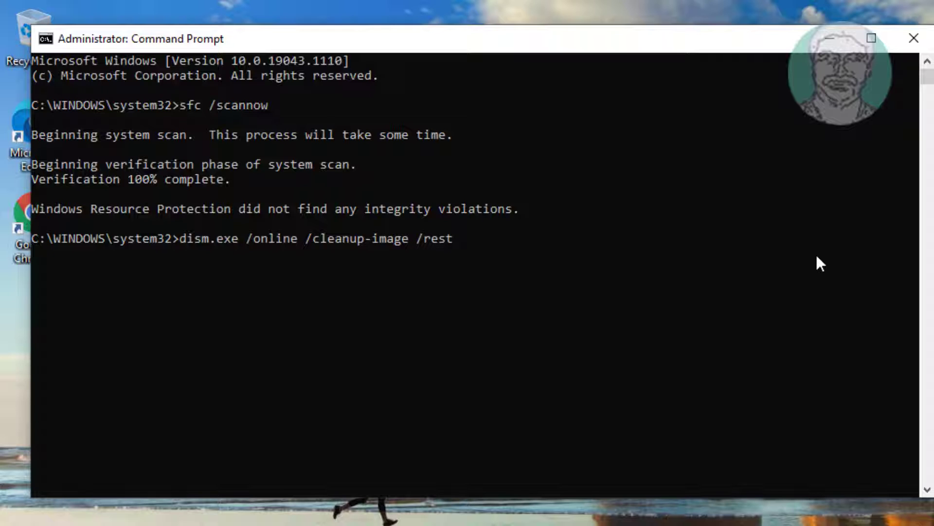
{"action": "type", "text": "orehealth"}
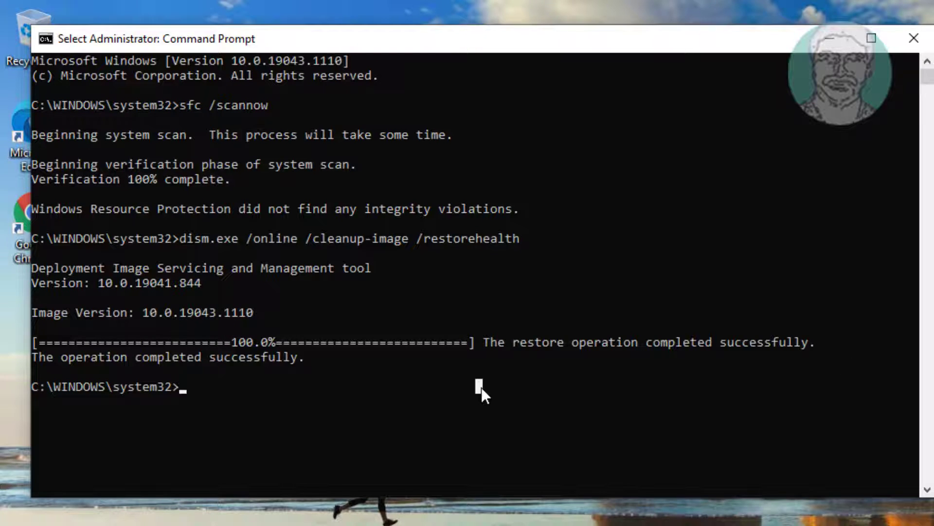
{"action": "type", "text": "exit"}
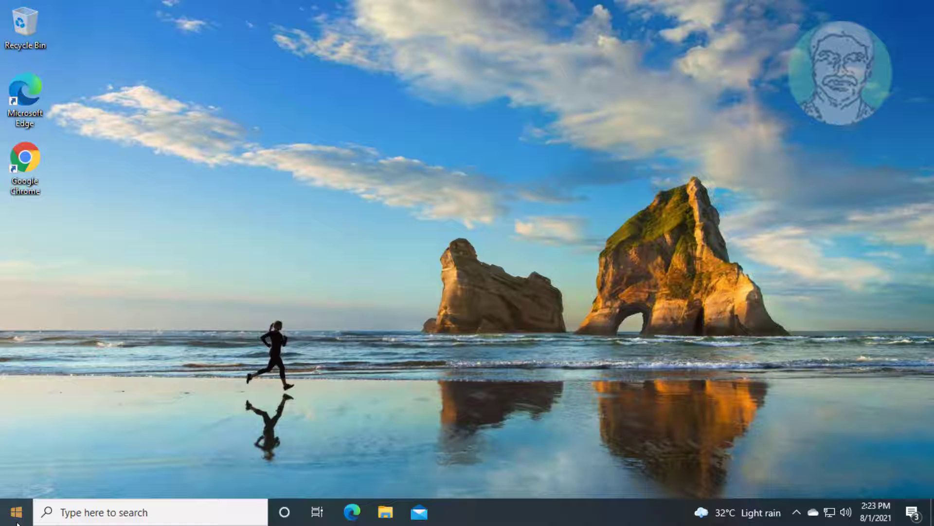
Search 'msconfig' from Start to bring up System Configuration
{"action": "left_click", "coordinate": [12, 512]}
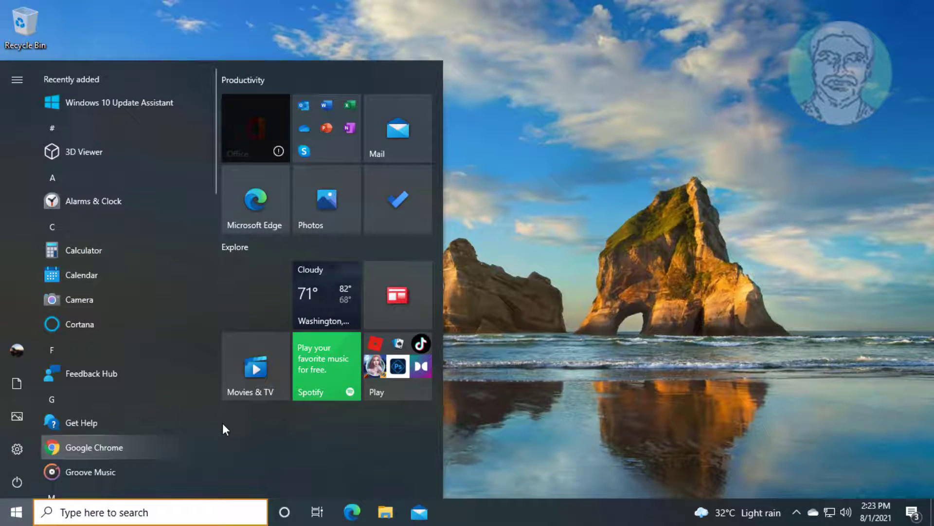
{"action": "left_click", "coordinate": [17, 481]}
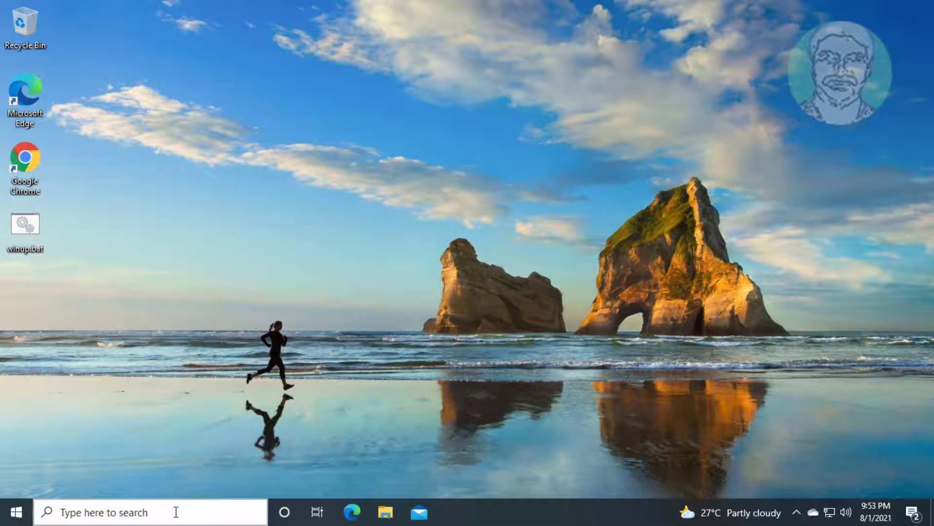
{"action": "type", "text": "msc"}
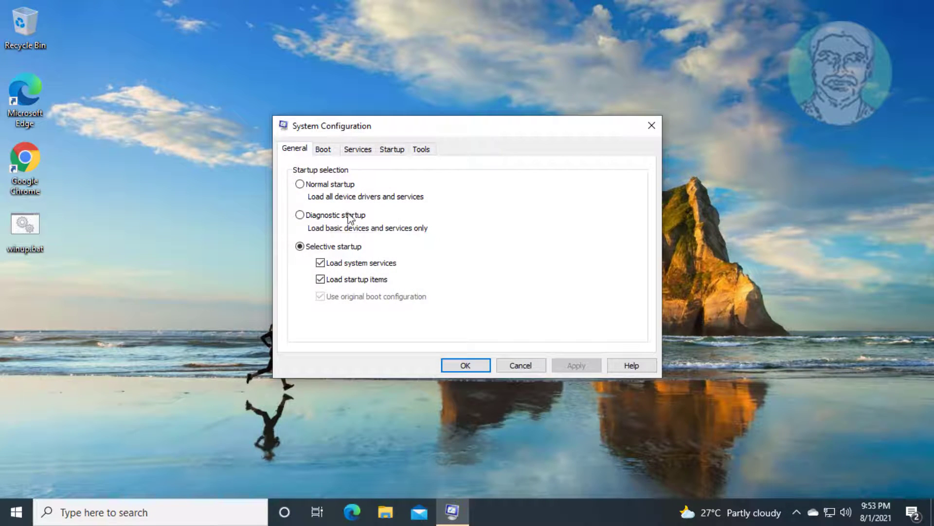
Hide Microsoft services, disable all remaining ones, and apply the clean-boot configuration
{"action": "left_click", "coordinate": [357, 149]}
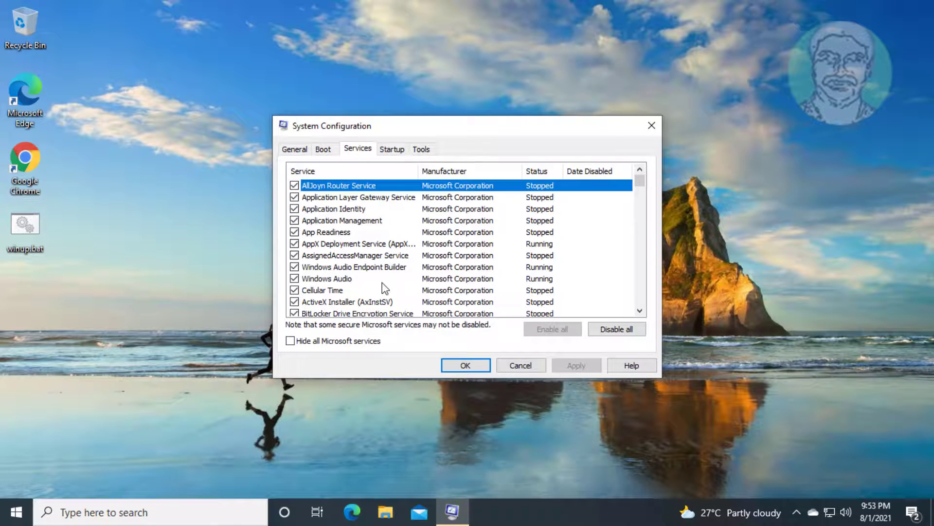
{"action": "left_click", "coordinate": [290, 340]}
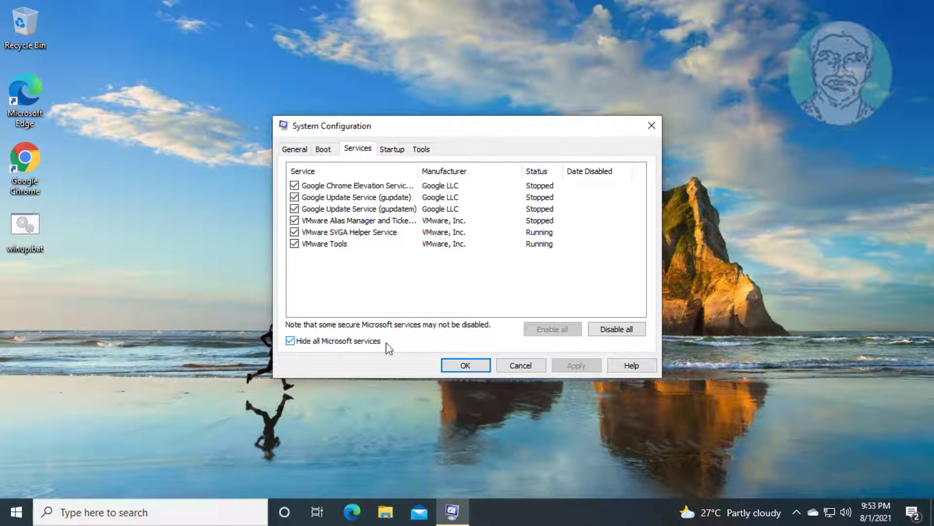
{"action": "mouse_move", "coordinate": [501, 207]}
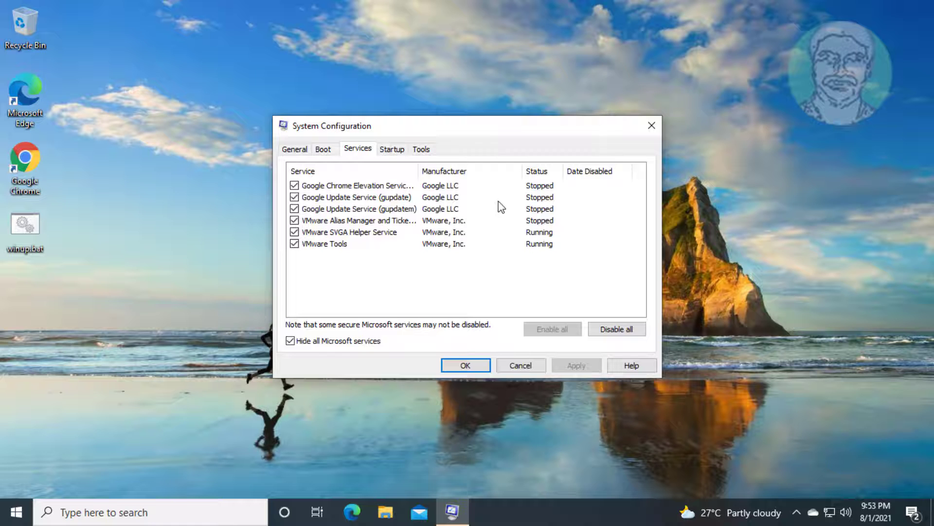
{"action": "left_click", "coordinate": [616, 328]}
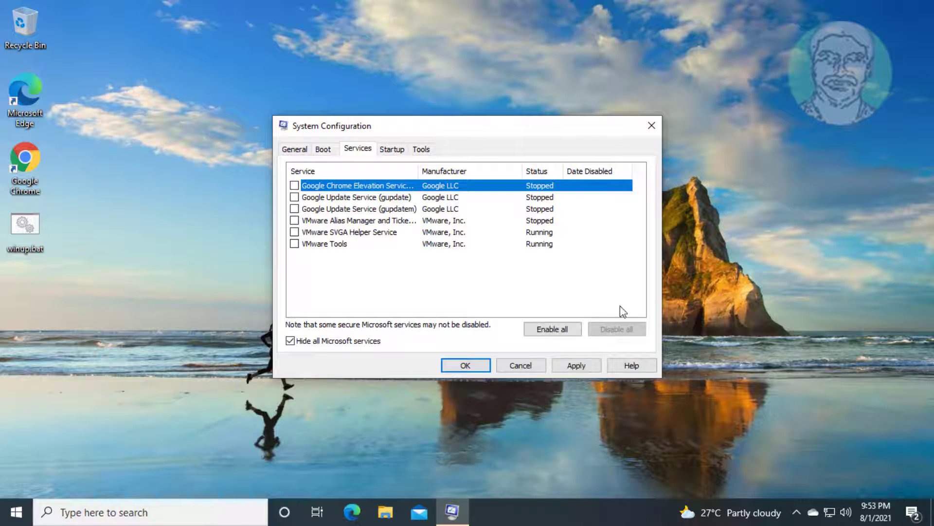
{"action": "left_click", "coordinate": [574, 364]}
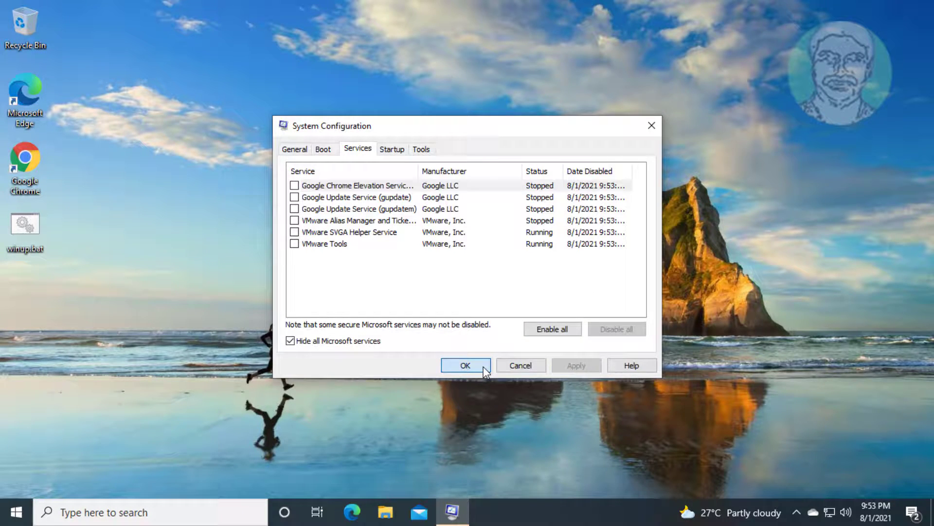
{"action": "left_click", "coordinate": [465, 364]}
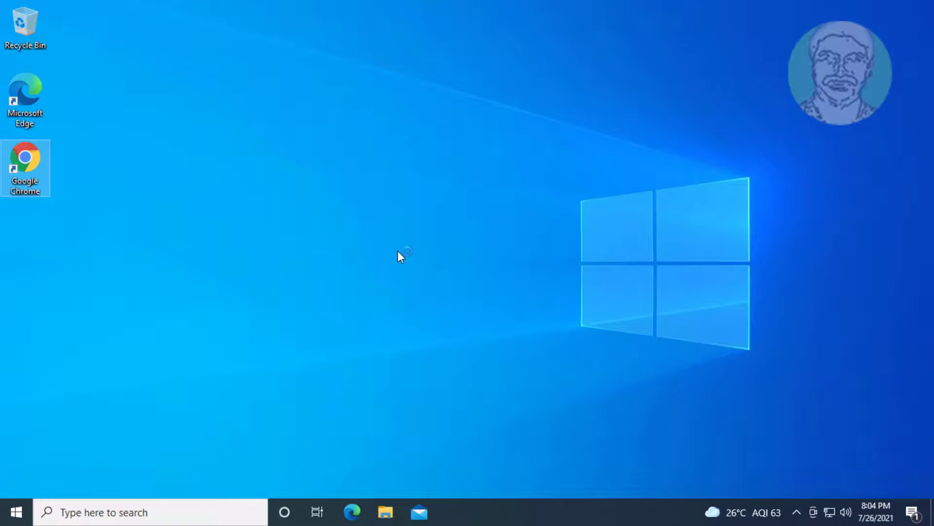
In Chrome, search 'media creation tool' and download it from Microsoft's Windows 10 page
{"action": "double_click", "coordinate": [25, 157]}
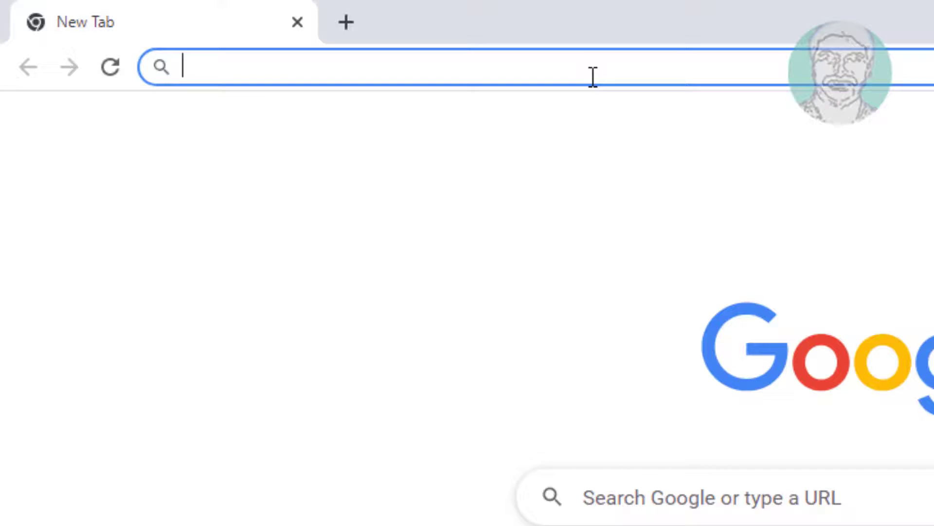
{"action": "type", "text": "media creation tool"}
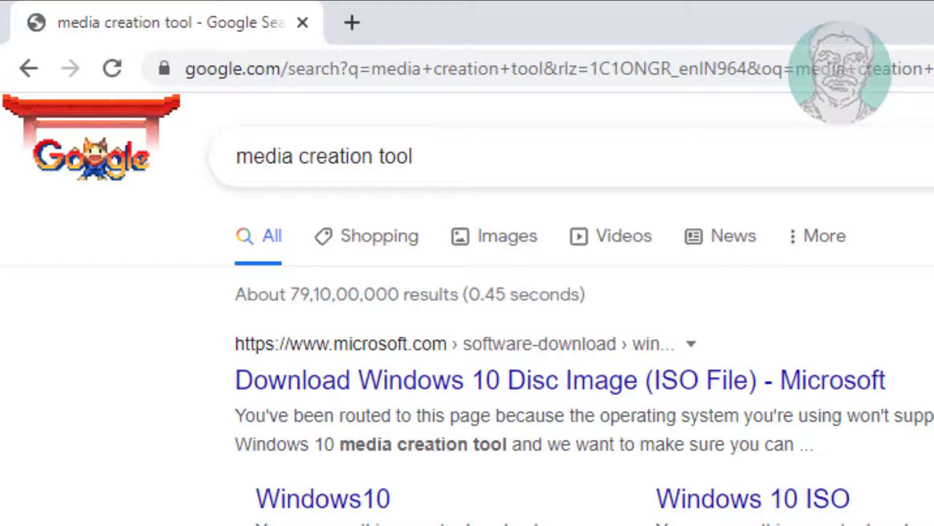
{"action": "mouse_move", "coordinate": [626, 393]}
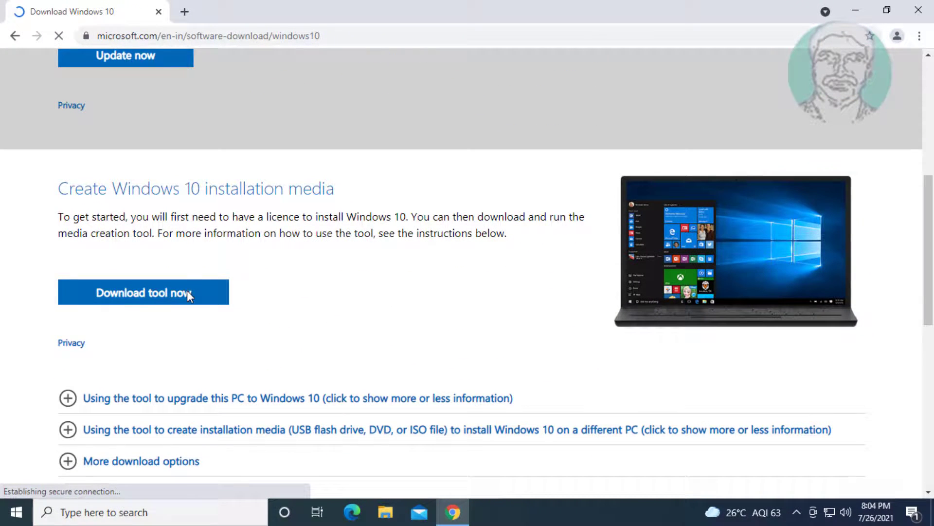
{"action": "left_click", "coordinate": [143, 293]}
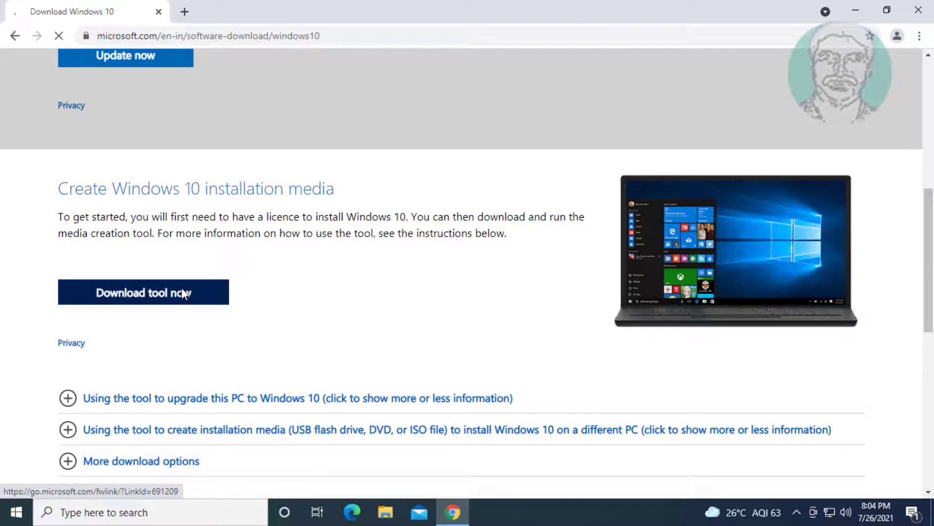
{"action": "left_click", "coordinate": [143, 293]}
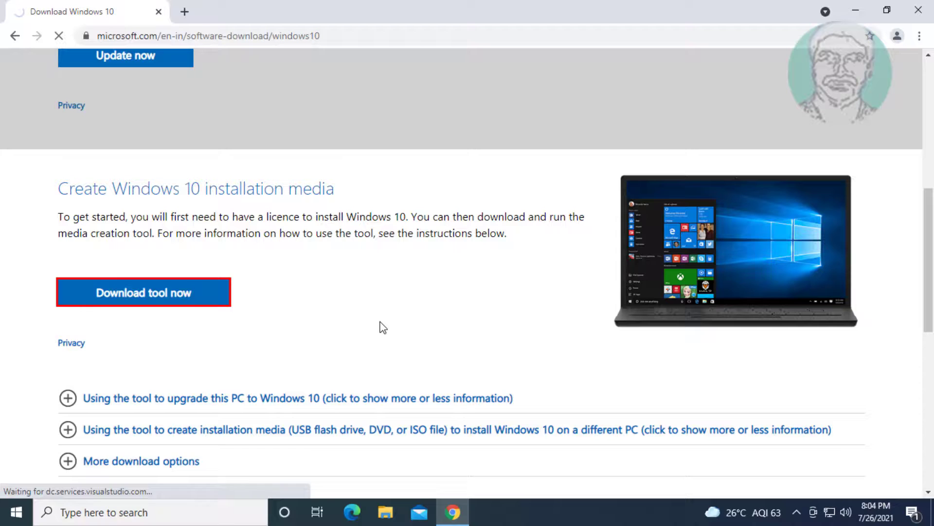
{"action": "left_click", "coordinate": [143, 292]}
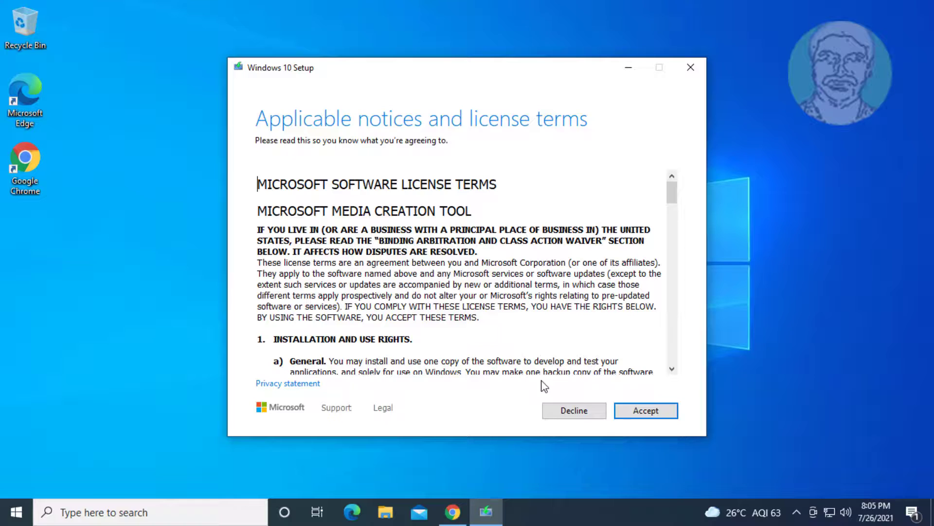
Accept both license terms and choose Upgrade this PC now, reaching Ready to install
{"action": "left_click", "coordinate": [645, 410]}
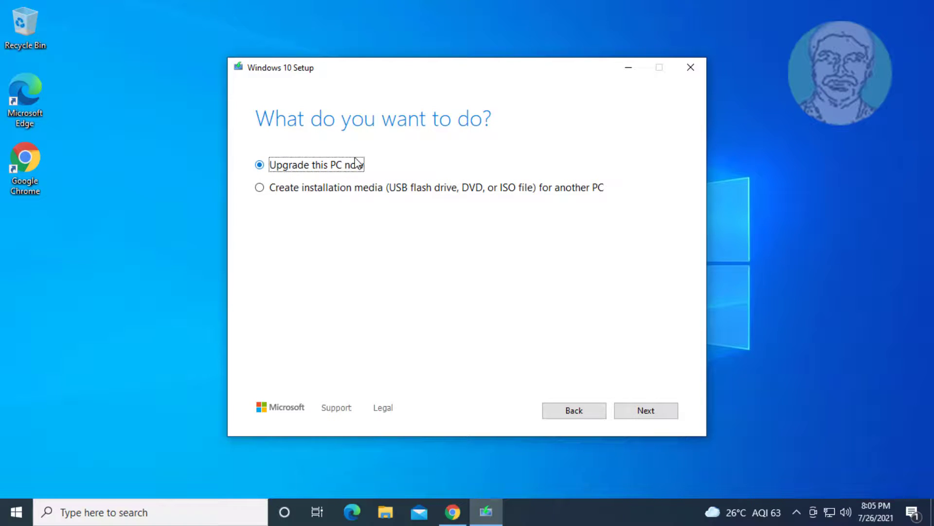
{"action": "left_click", "coordinate": [645, 410]}
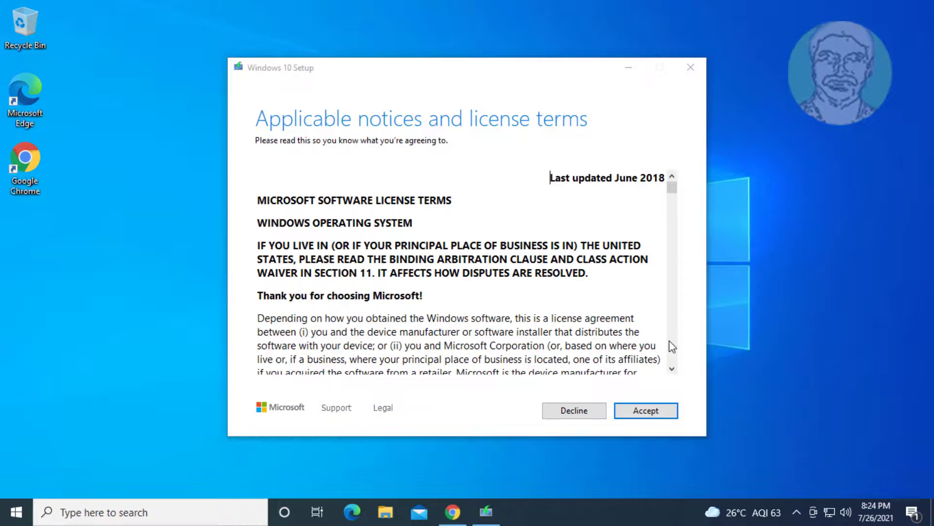
{"action": "left_click", "coordinate": [645, 410]}
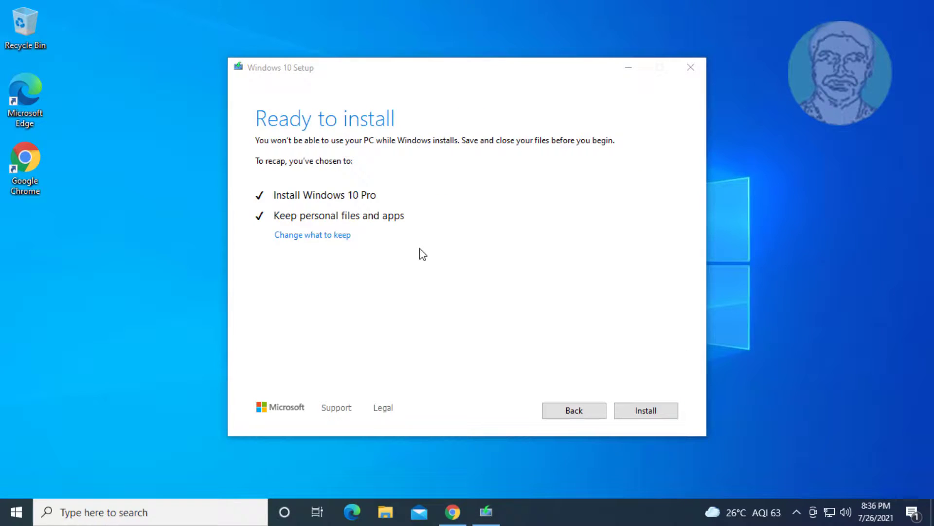
{"action": "mouse_move", "coordinate": [342, 208]}
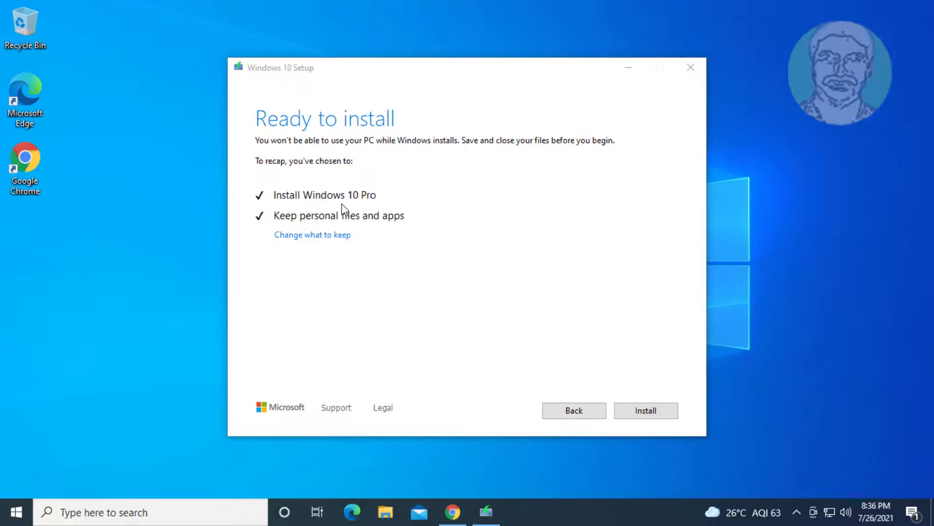